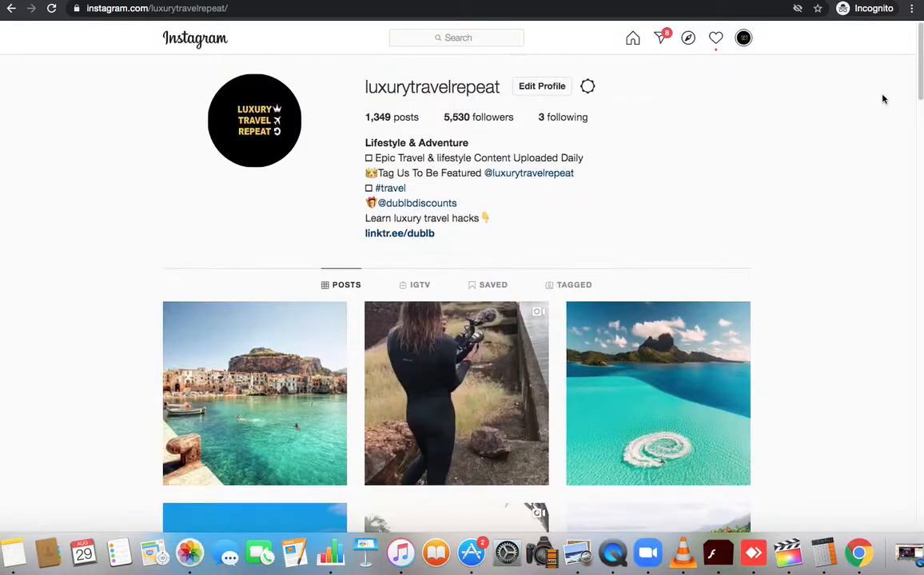
# - Scroll up and down through the travel account's profile posts
pyautogui.scroll(-3)
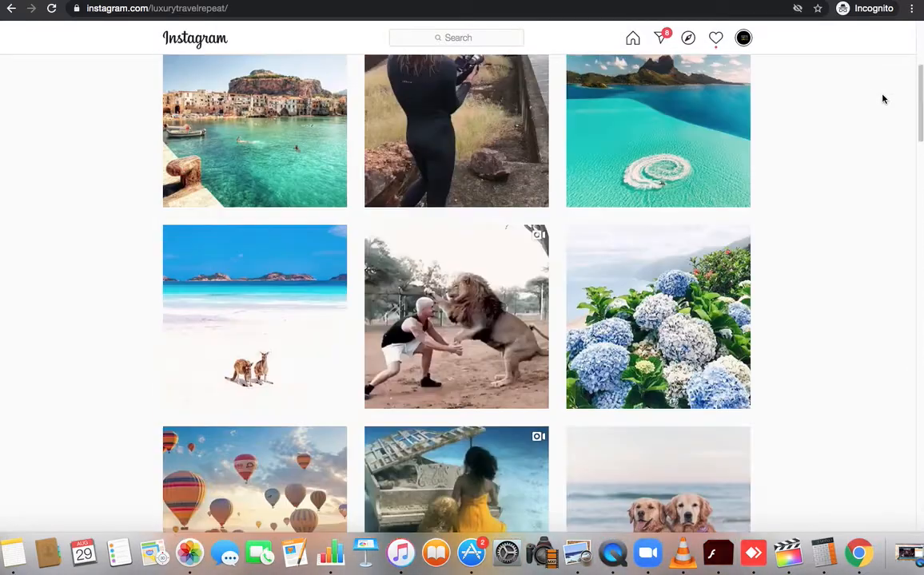
pyautogui.scroll(3)
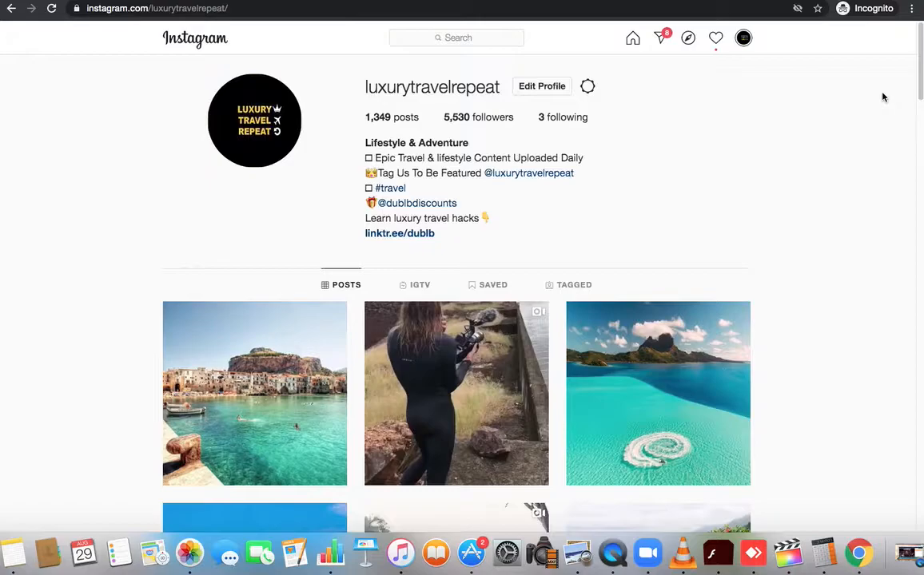
pyautogui.scroll(-3)
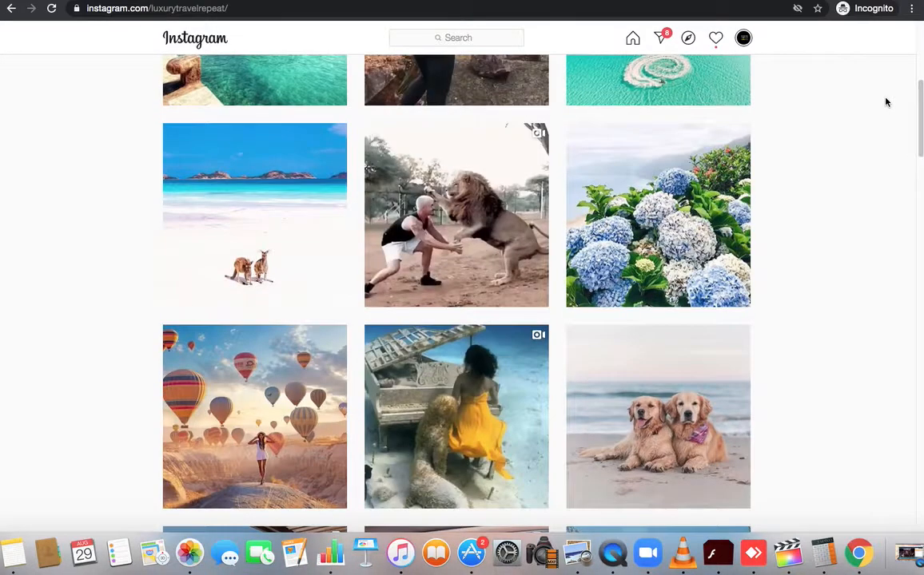
pyautogui.scroll(3)
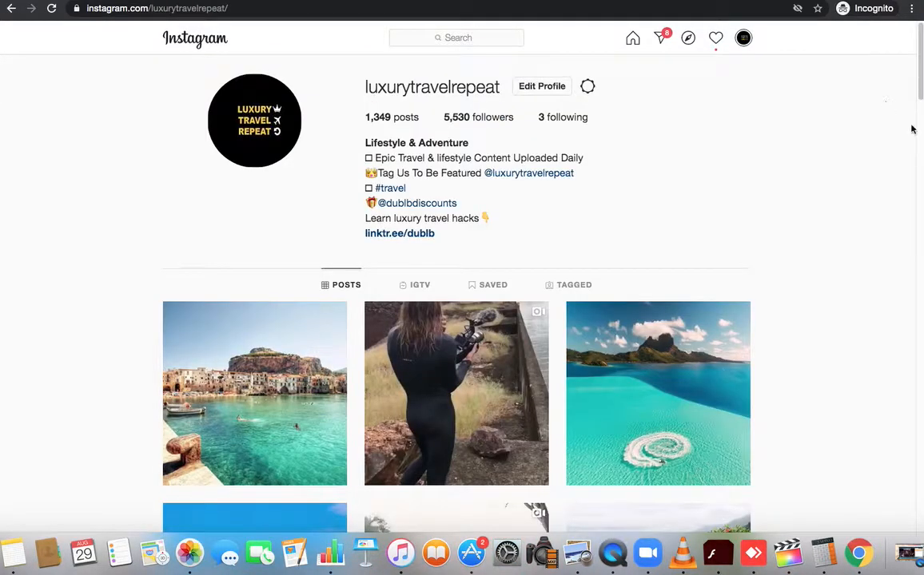
pyautogui.moveTo(597, 110)
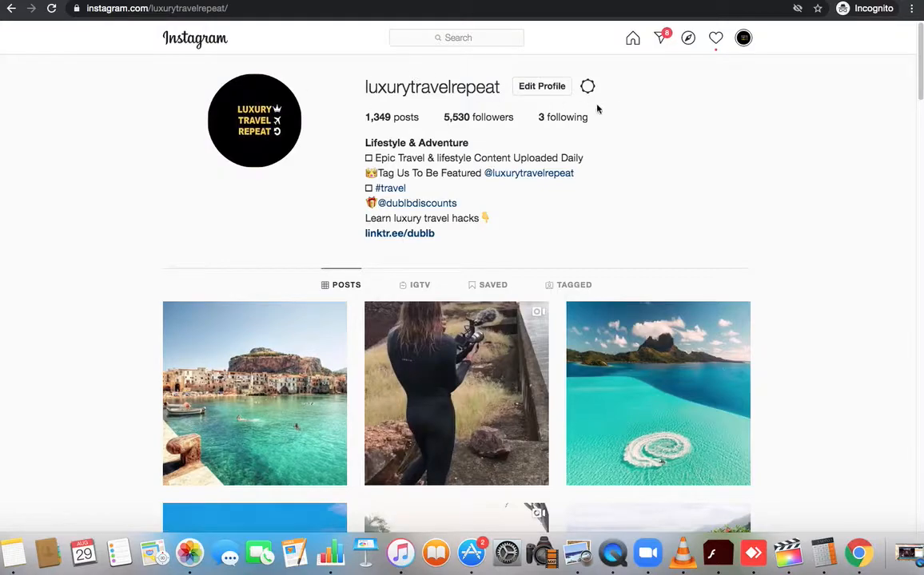
pyautogui.scroll(-3)
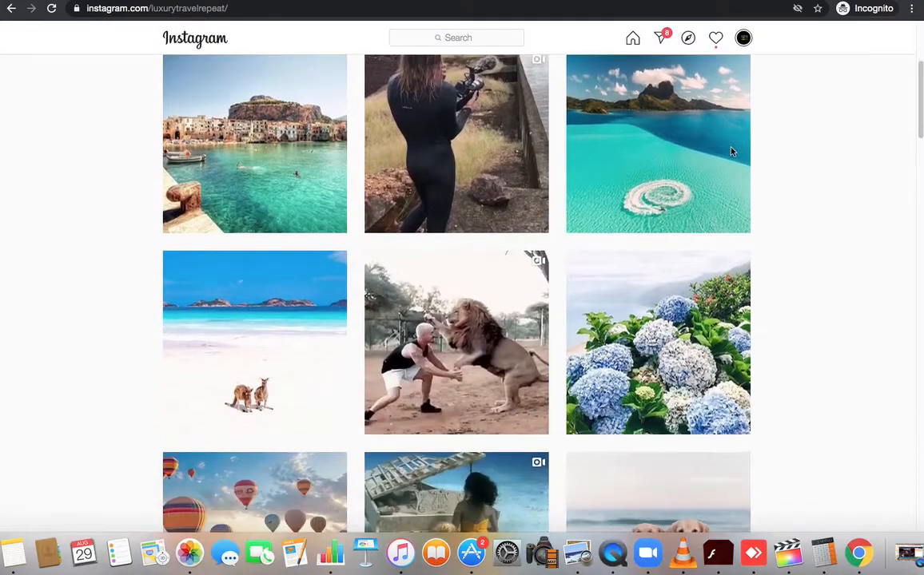
pyautogui.scroll(3)
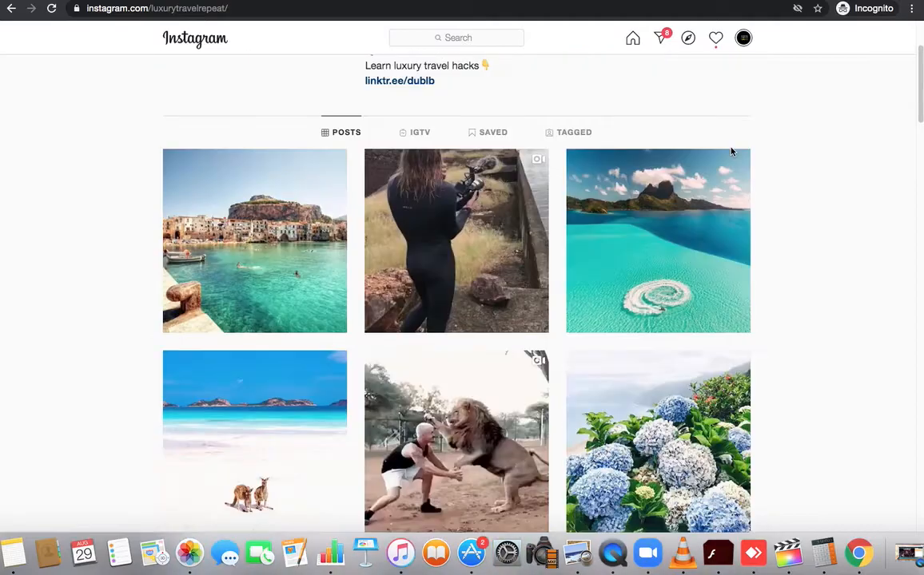
pyautogui.scroll(-3)
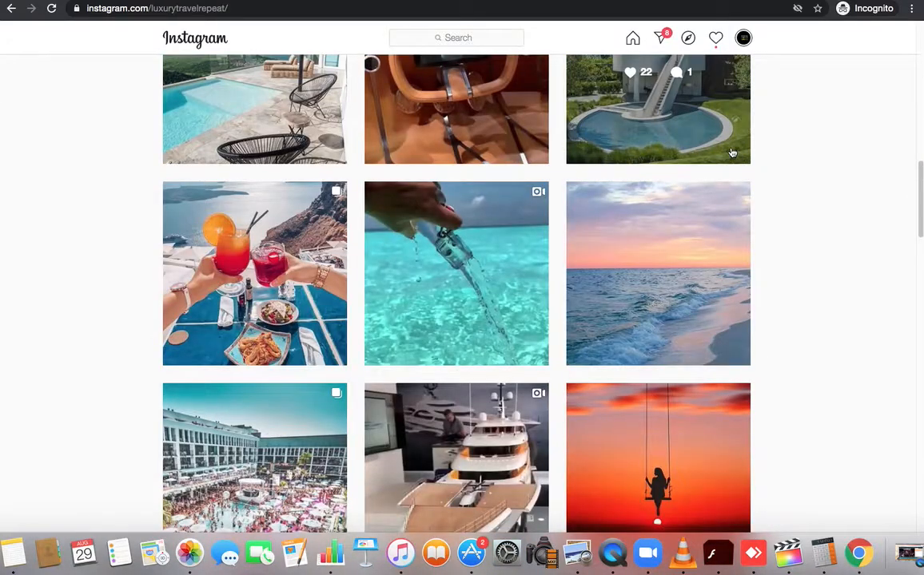
pyautogui.scroll(-3)
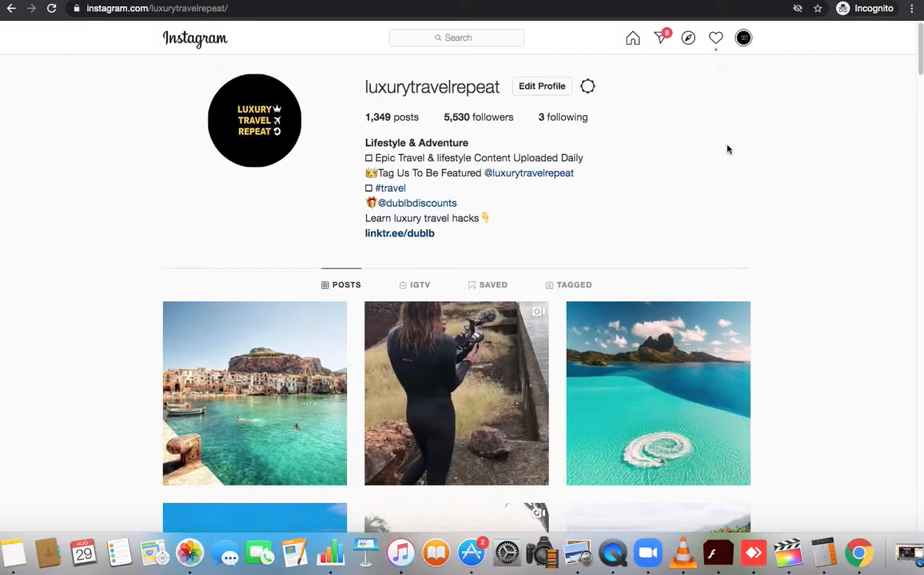
# - Search for 'nba' and open the verified nba profile
pyautogui.click(456, 38)
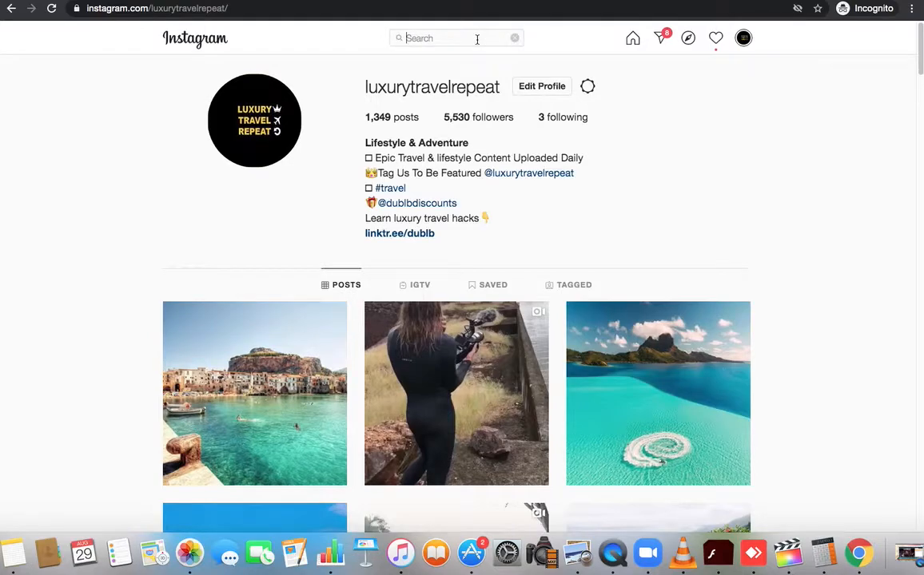
pyautogui.write('m')
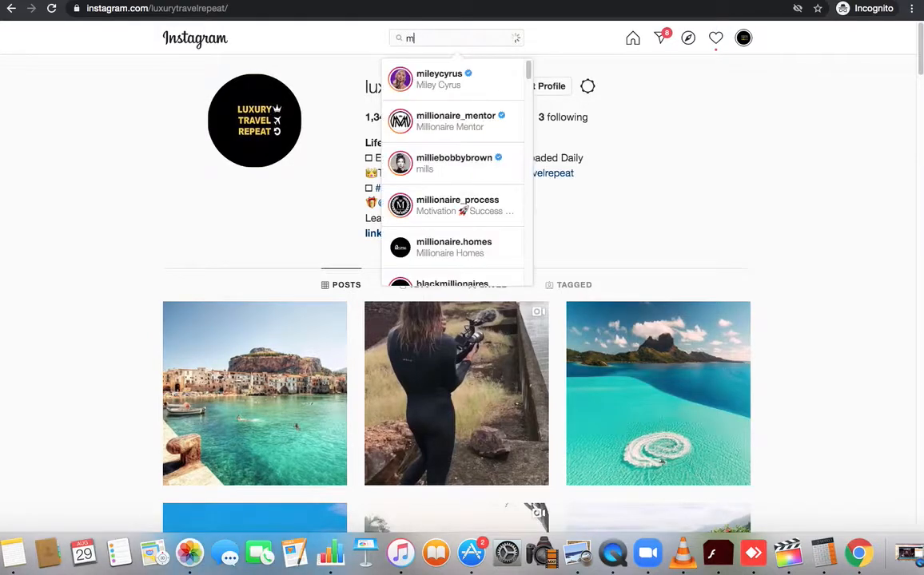
pyautogui.write('nba')
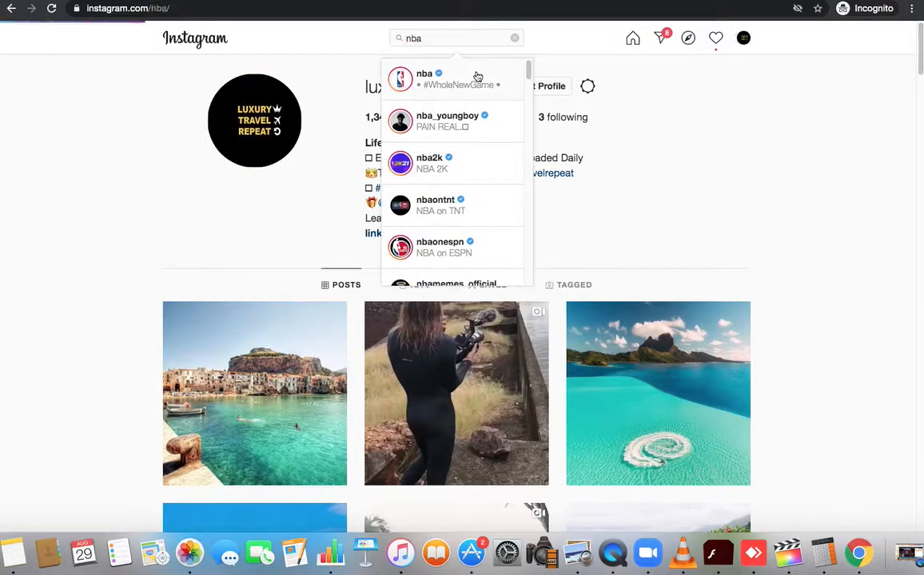
pyautogui.click(425, 79)
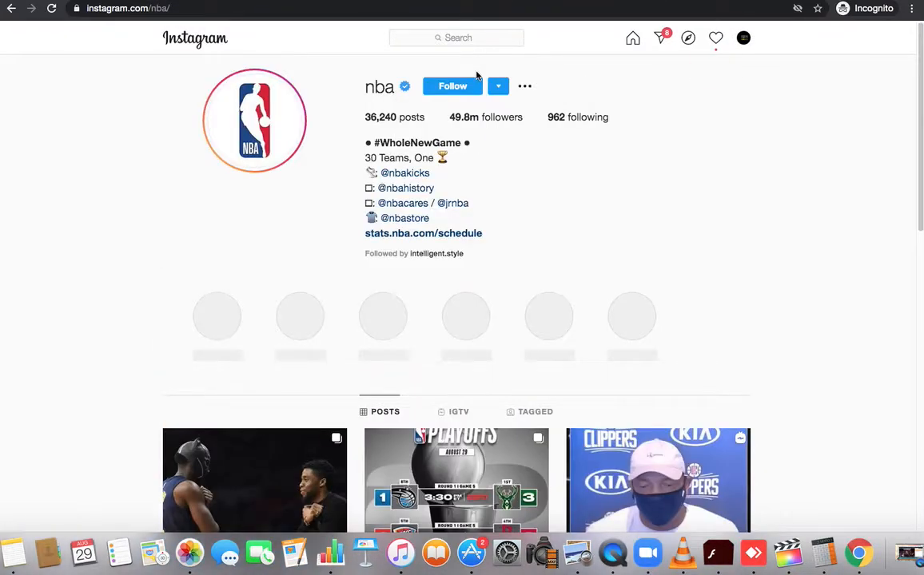
pyautogui.scroll(-3)
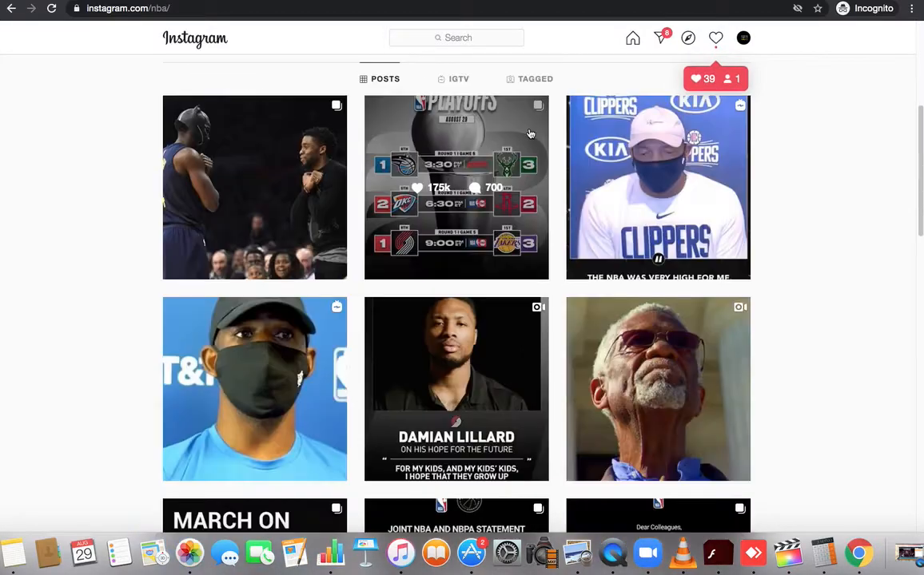
pyautogui.scroll(-3)
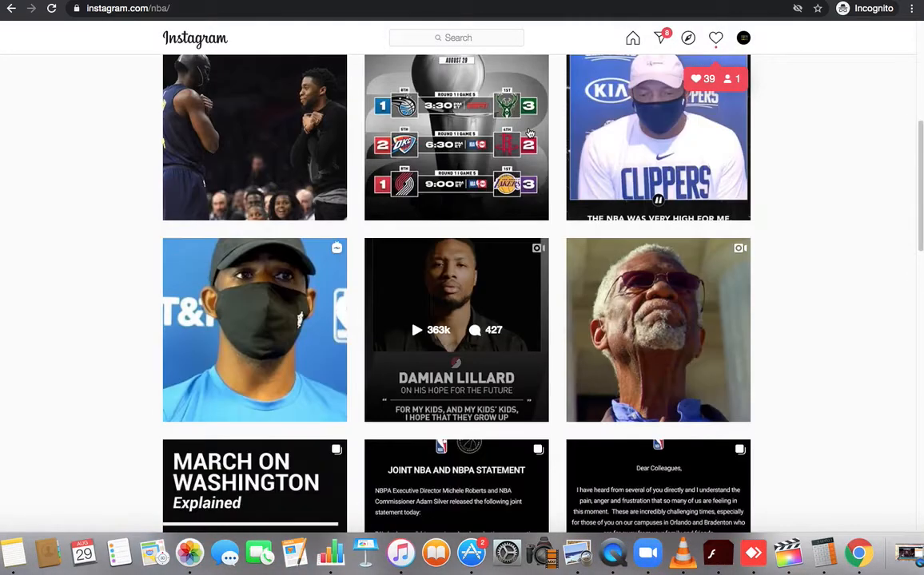
pyautogui.scroll(3)
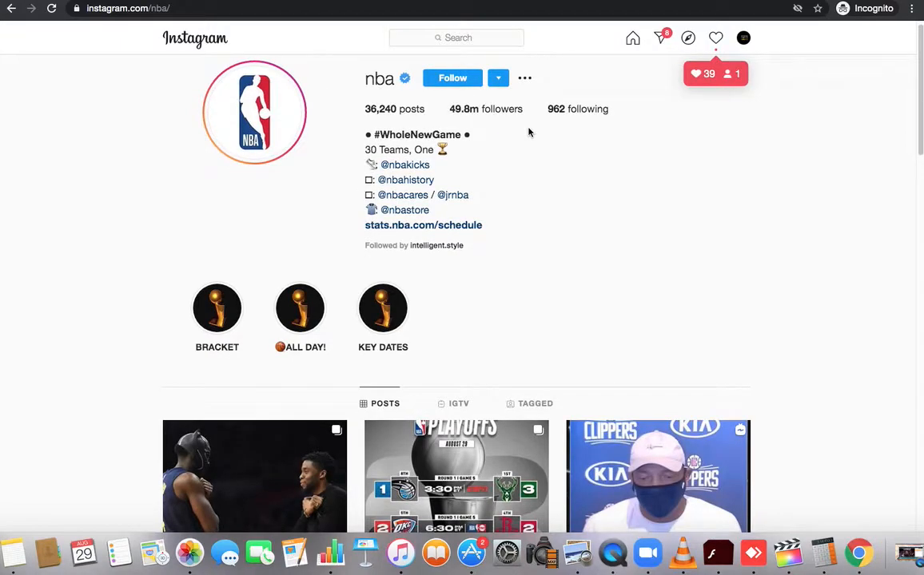
pyautogui.scroll(-3)
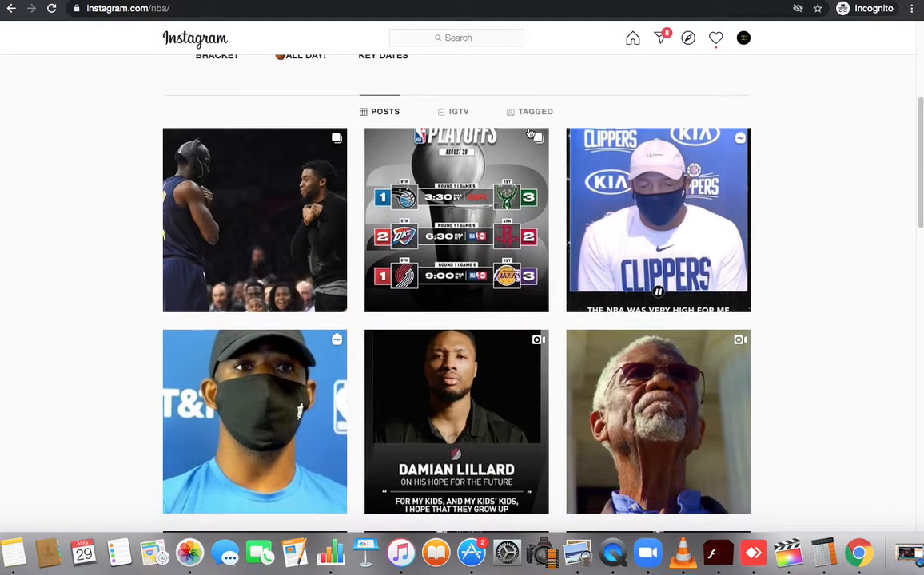
pyautogui.scroll(3)
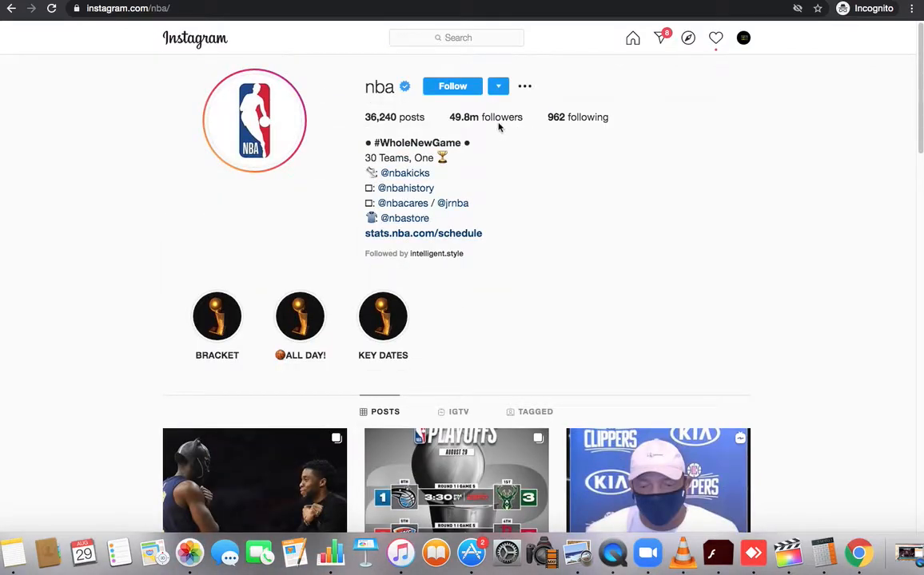
pyautogui.moveTo(502, 117)
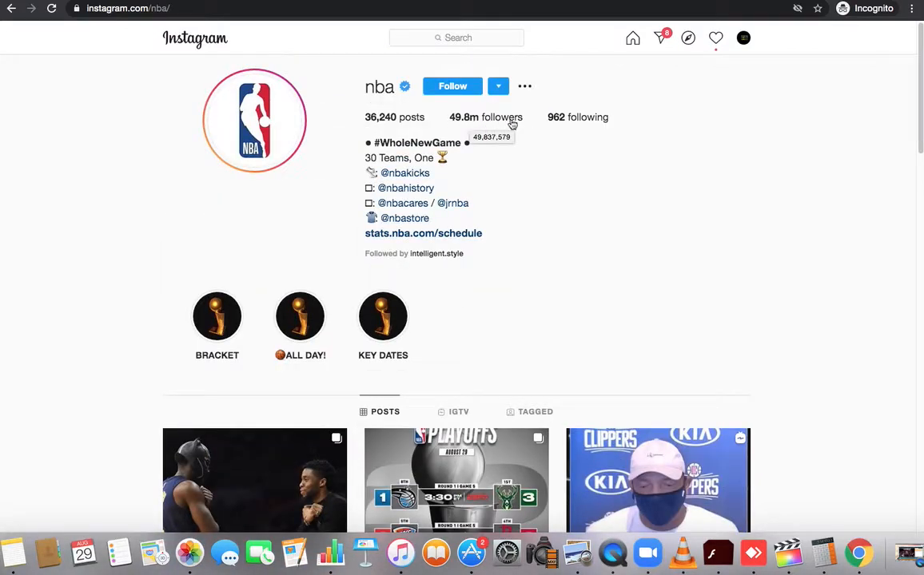
pyautogui.scroll(-3)
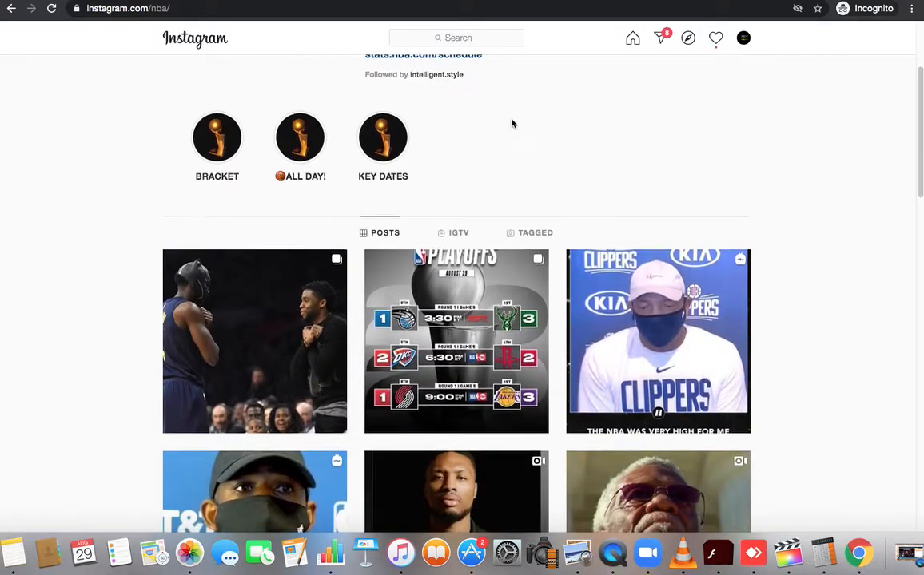
pyautogui.scroll(3)
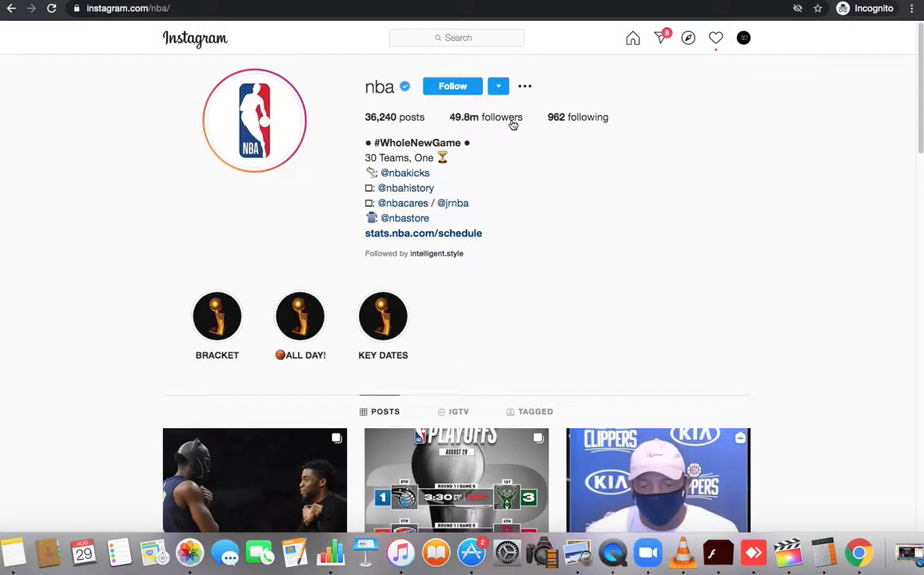
pyautogui.moveTo(633, 42)
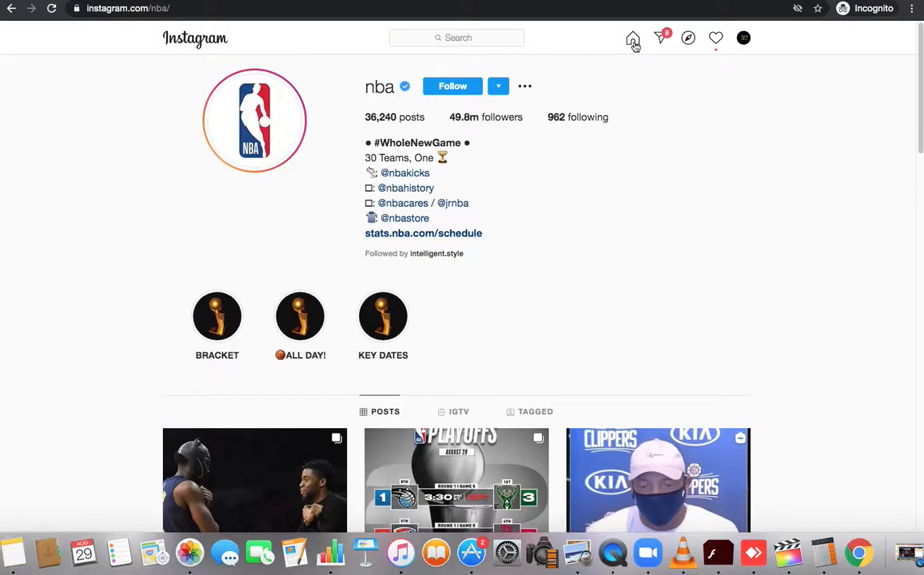
pyautogui.click(633, 38)
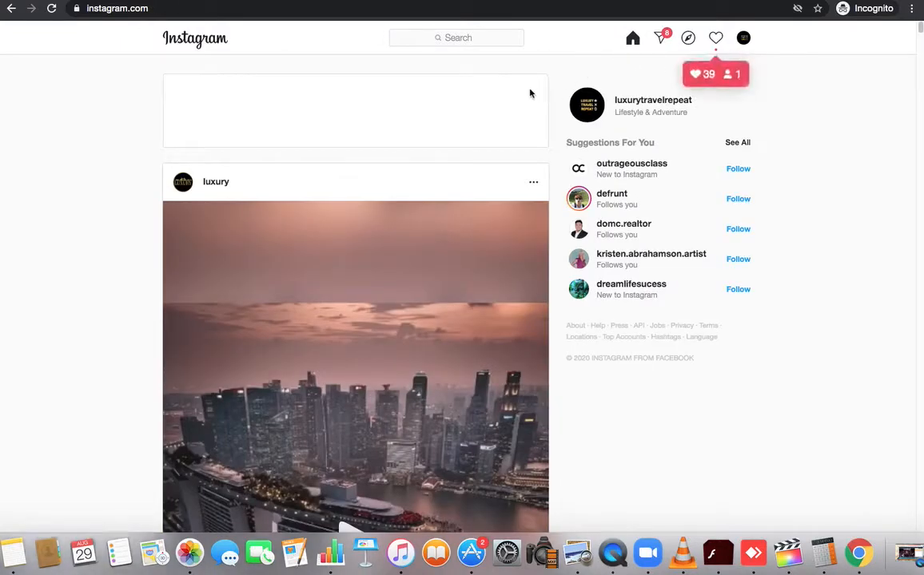
pyautogui.scroll(-3)
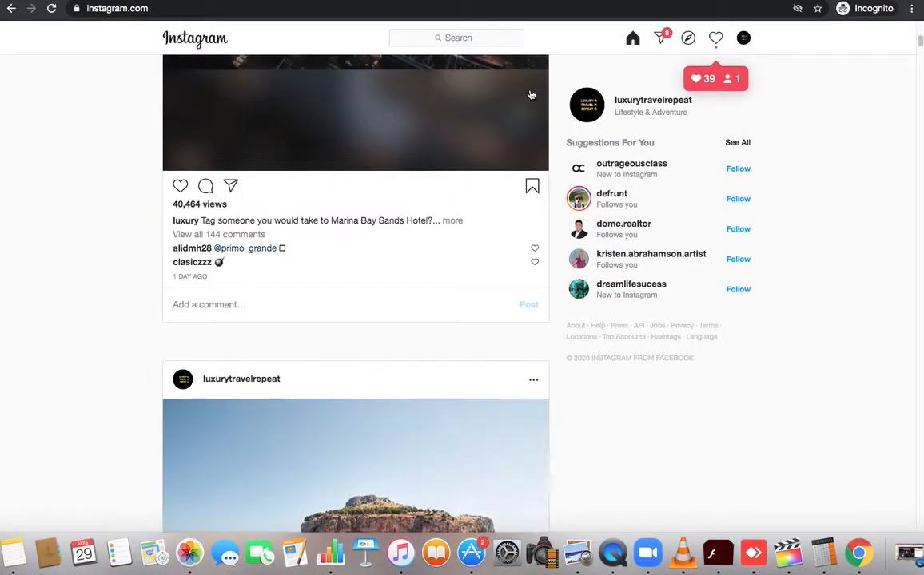
pyautogui.scroll(-3)
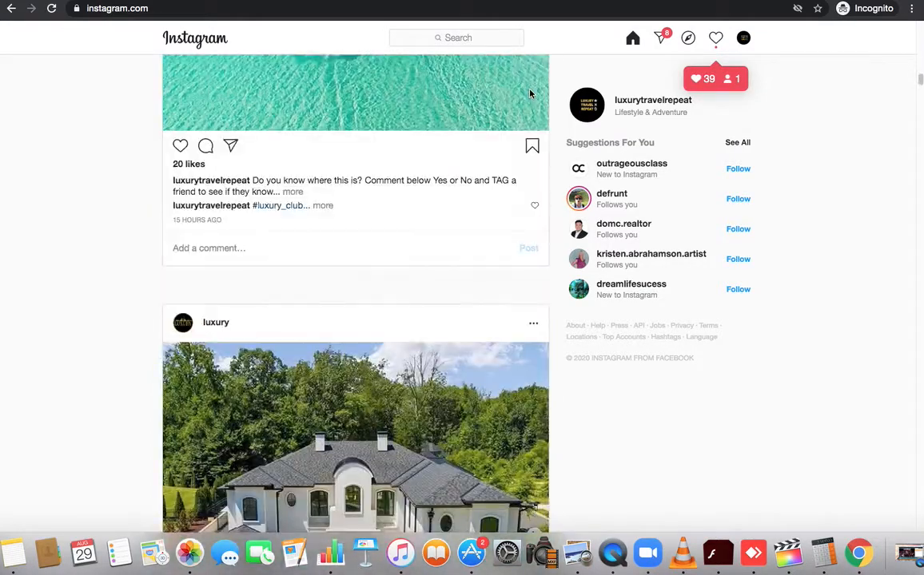
pyautogui.scroll(-3)
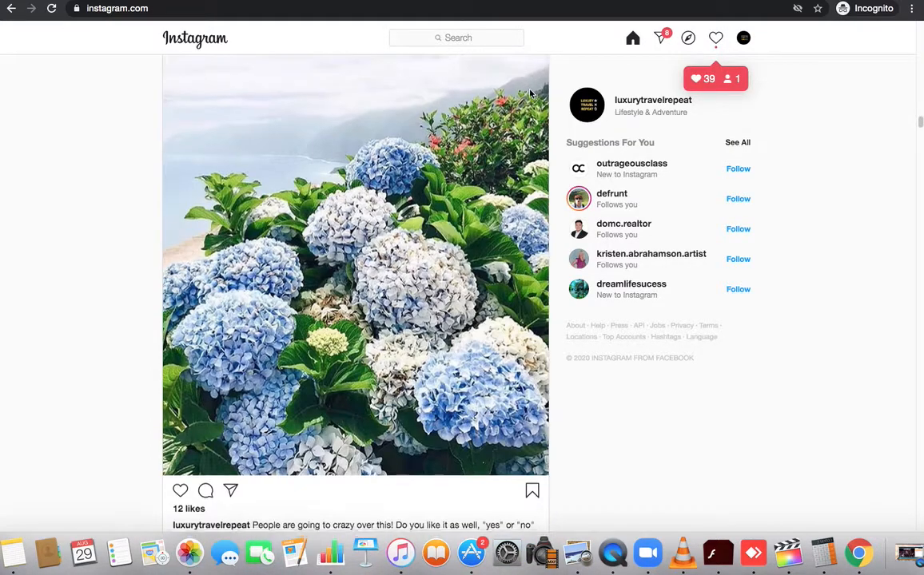
pyautogui.scroll(-3)
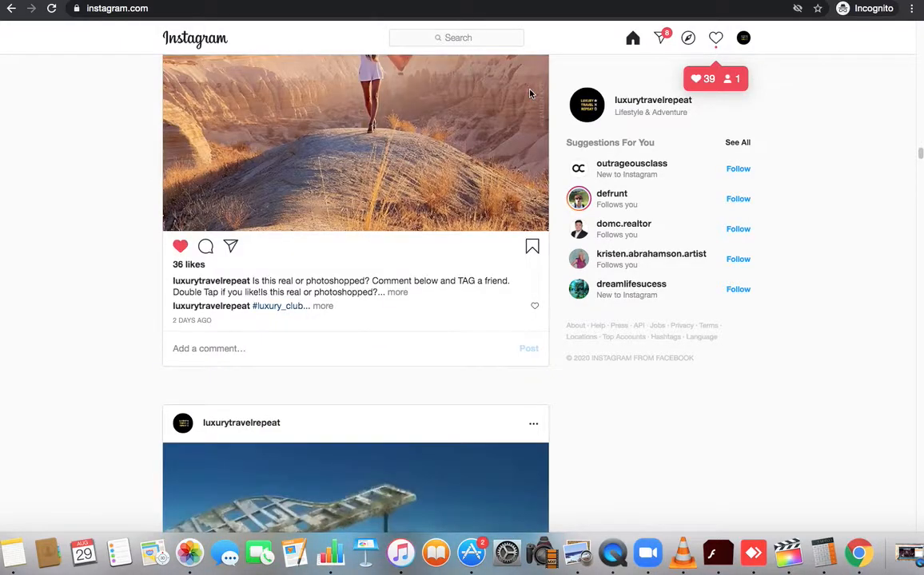
pyautogui.scroll(-3)
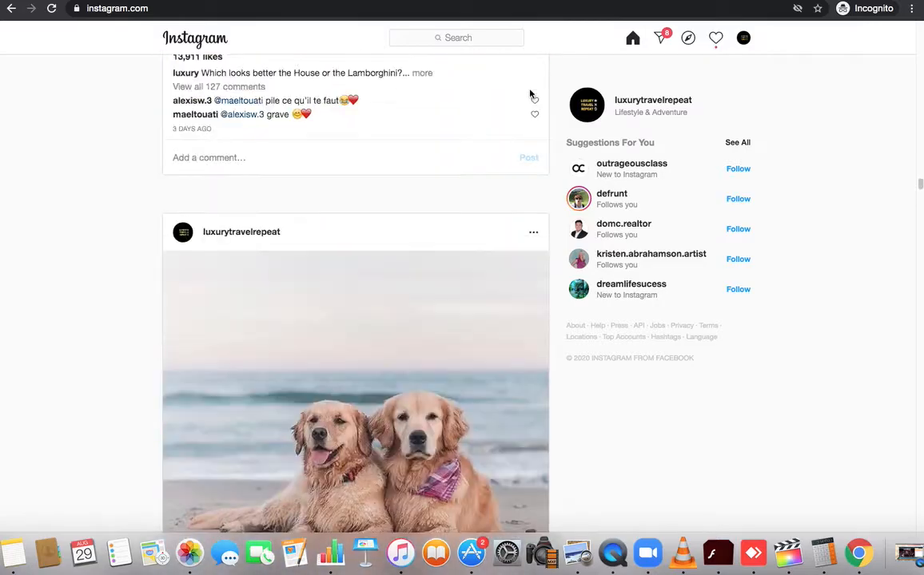
pyautogui.scroll(-3)
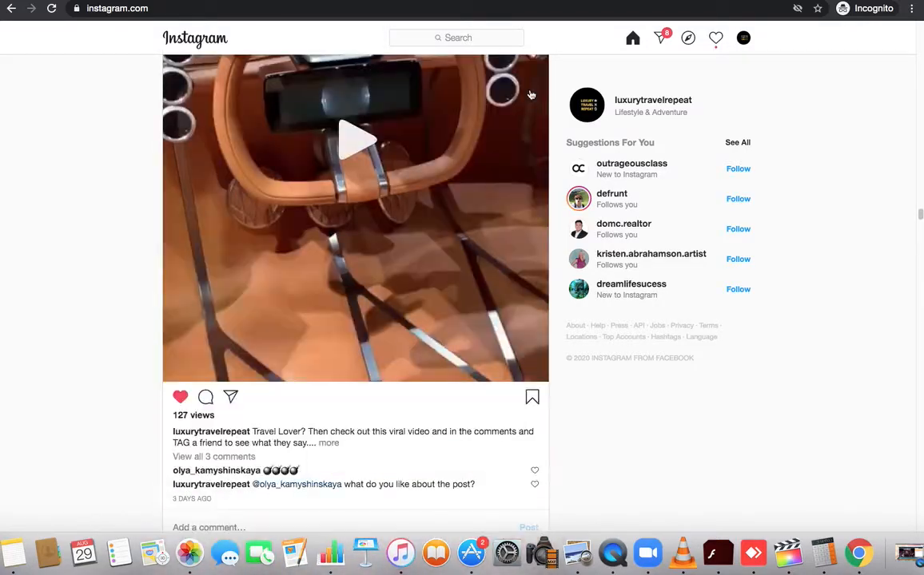
pyautogui.scroll(-3)
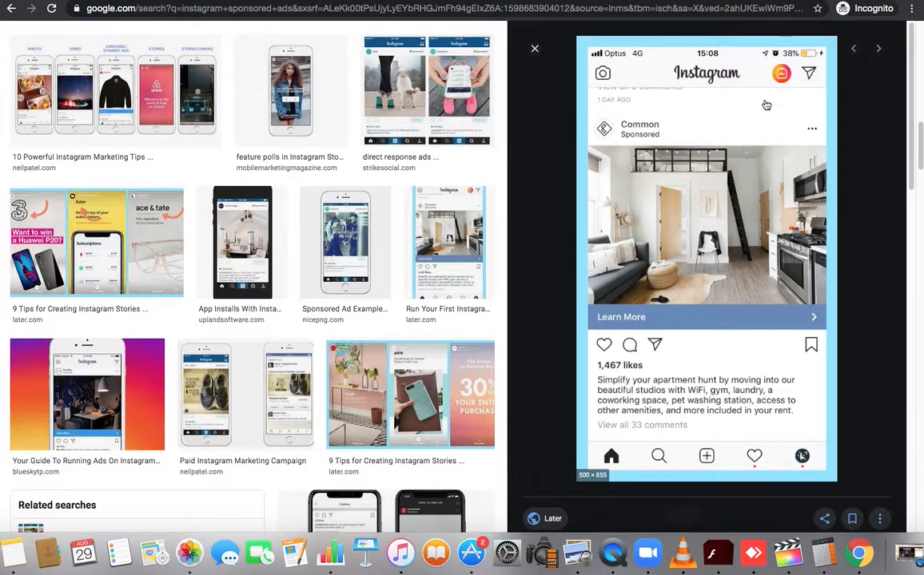
pyautogui.moveTo(751, 264)
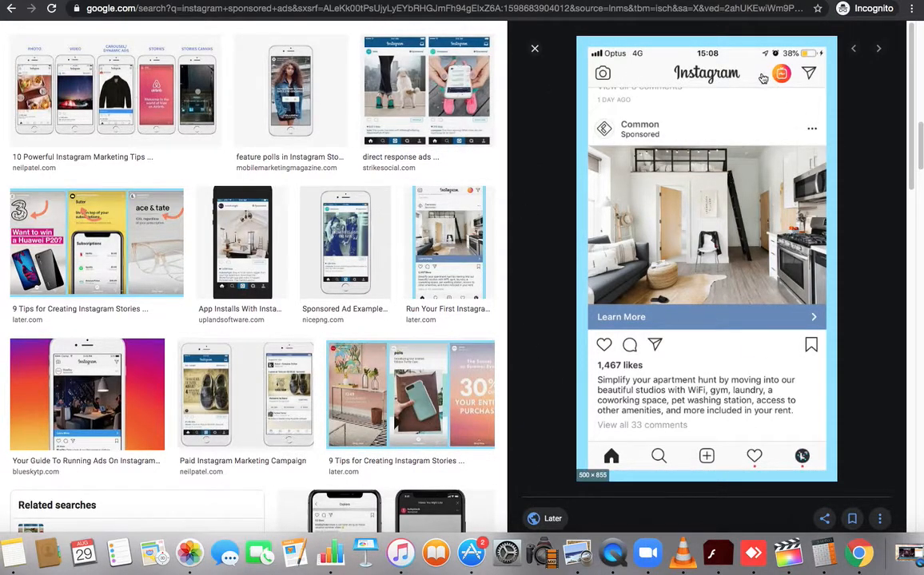
pyautogui.moveTo(754, 80)
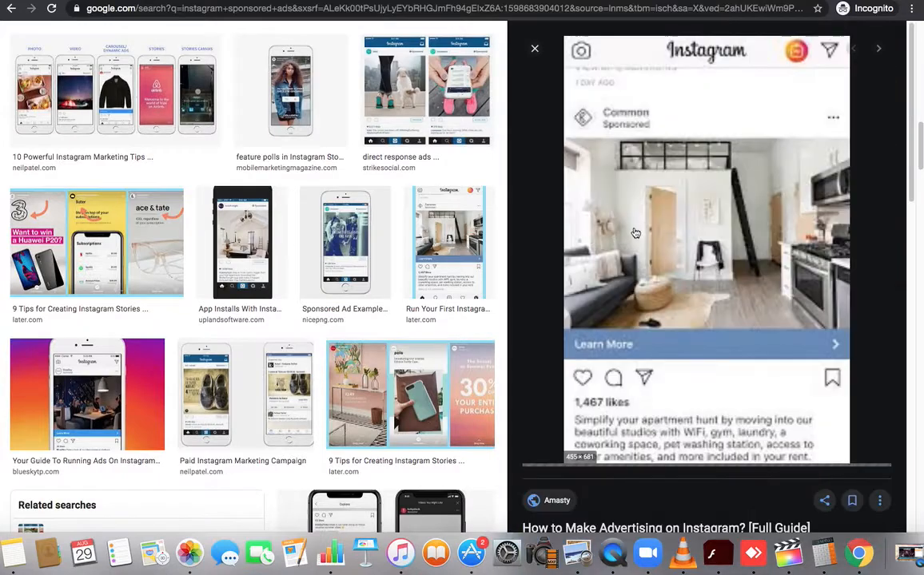
# - Preview the Bond Collective Facebook ad example, then the WeWork ad
pyautogui.click(879, 48)
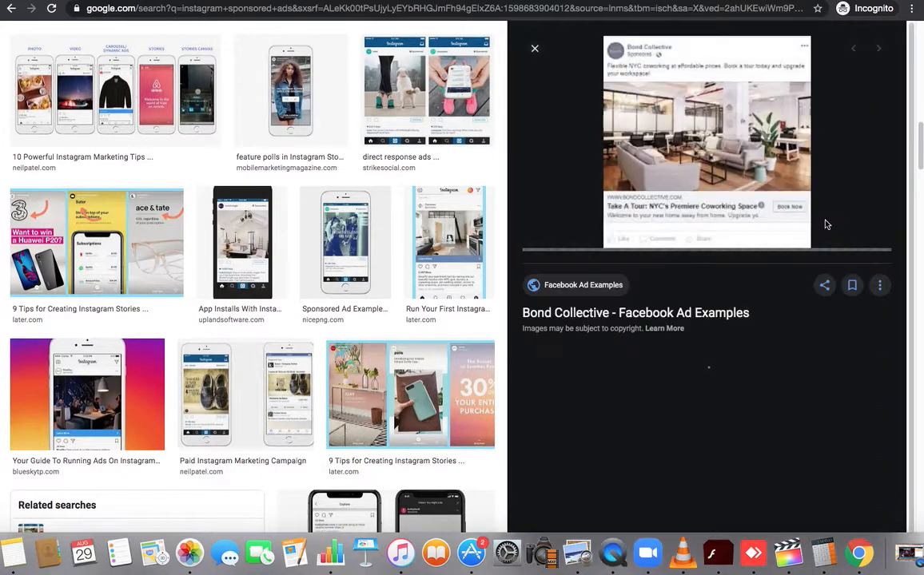
pyautogui.click(878, 48)
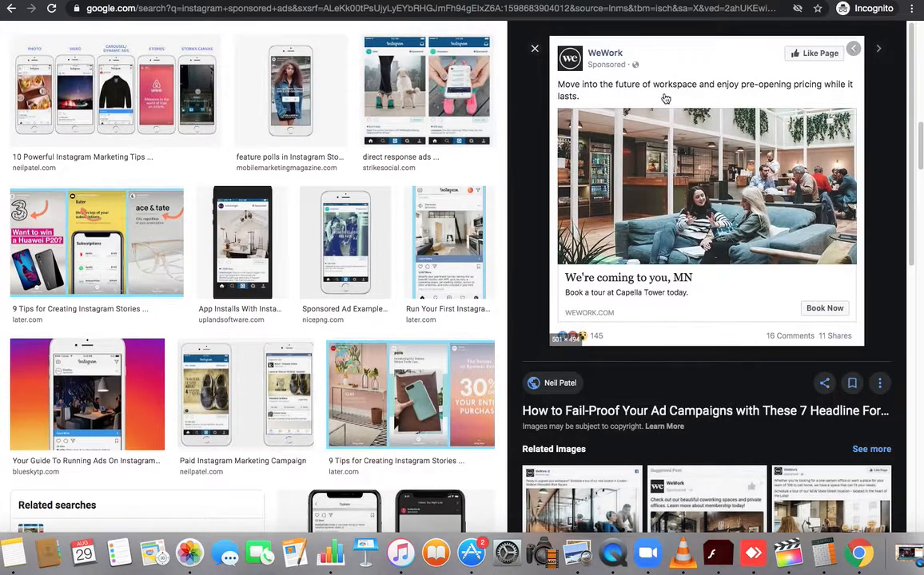
pyautogui.moveTo(691, 125)
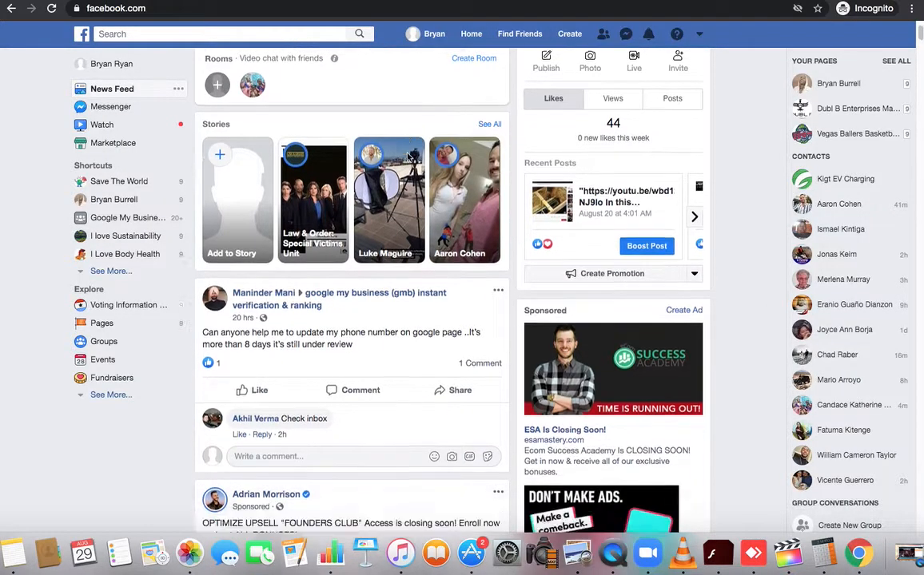
# - Scroll down the news feed past the sponsored posts
pyautogui.scroll(-3)
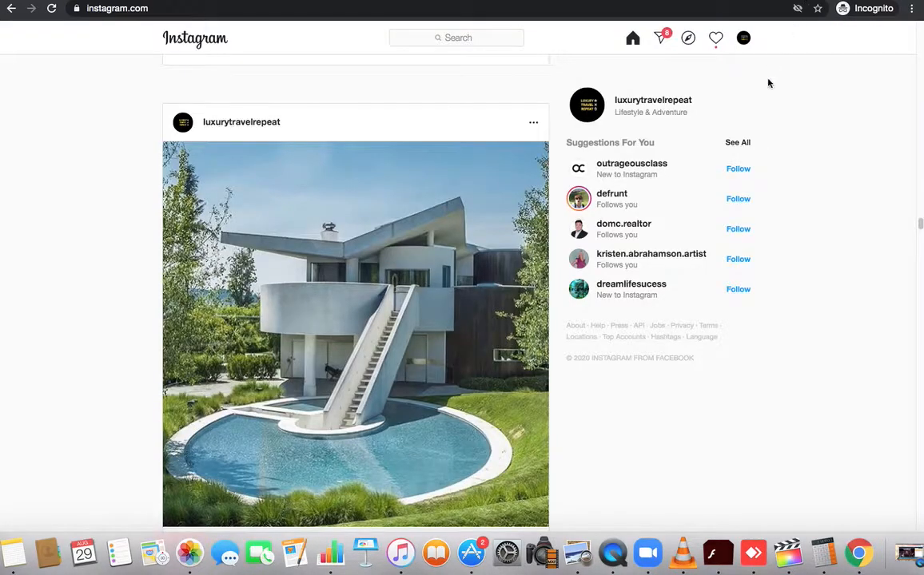
pyautogui.moveTo(751, 112)
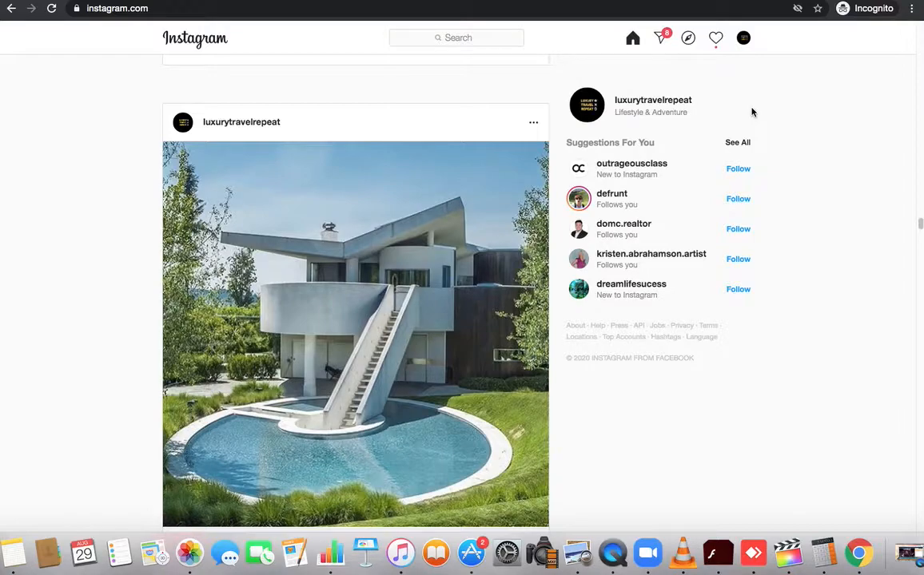
pyautogui.moveTo(643, 15)
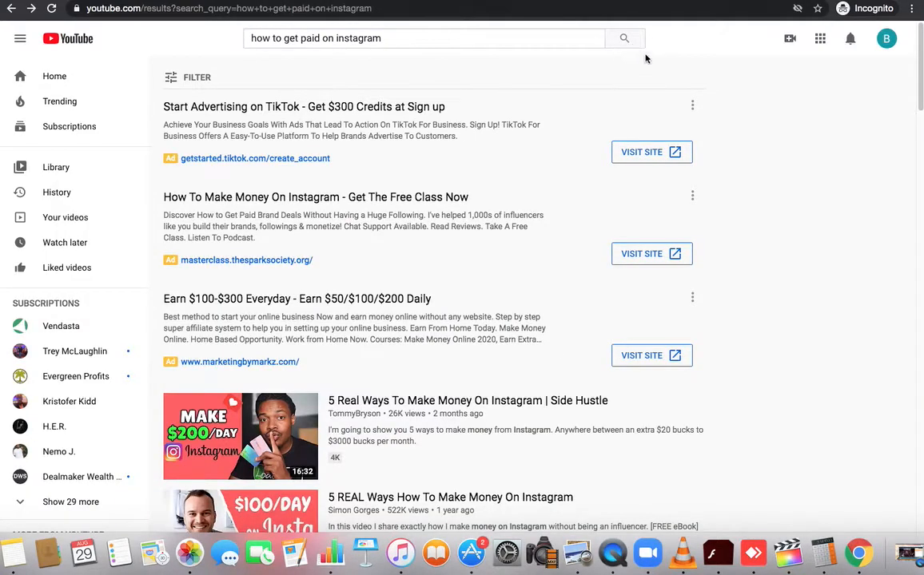
pyautogui.moveTo(511, 4)
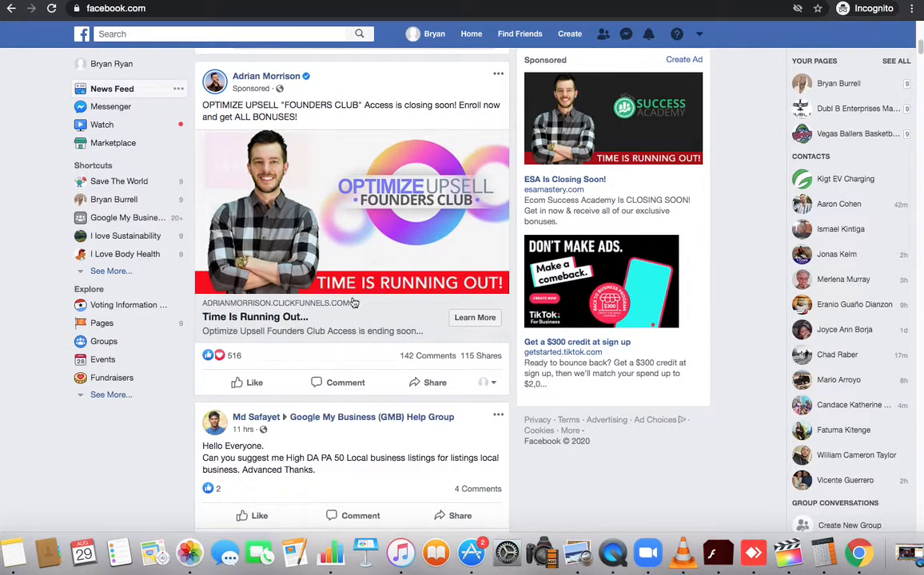
pyautogui.moveTo(406, 302)
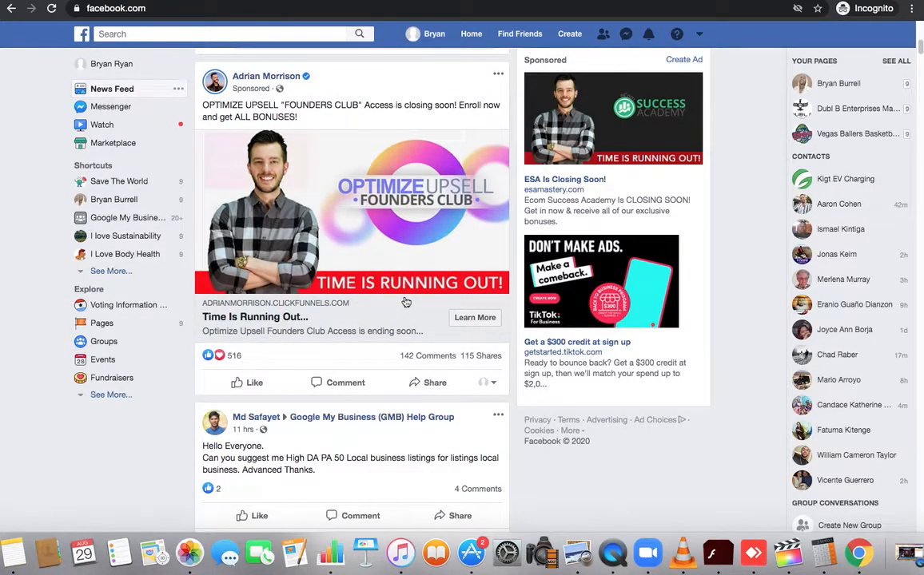
pyautogui.moveTo(408, 306)
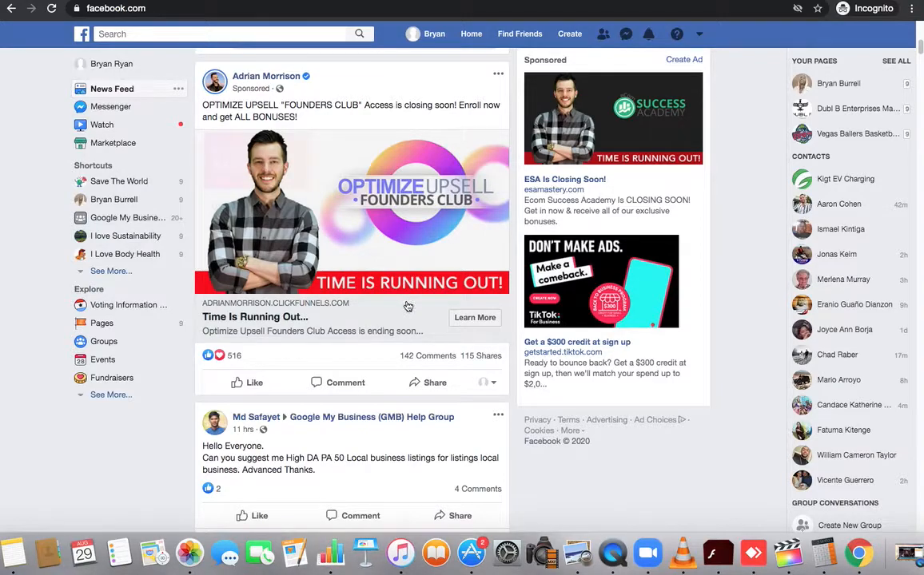
# - Scroll the feed to review sponsored ads, ending on Instagram's viral video post
pyautogui.scroll(3)
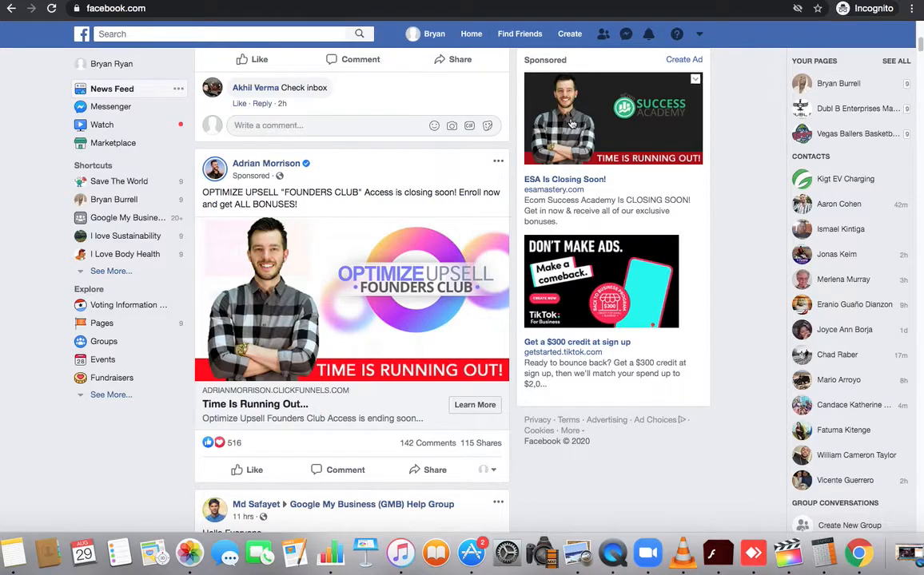
pyautogui.moveTo(578, 189)
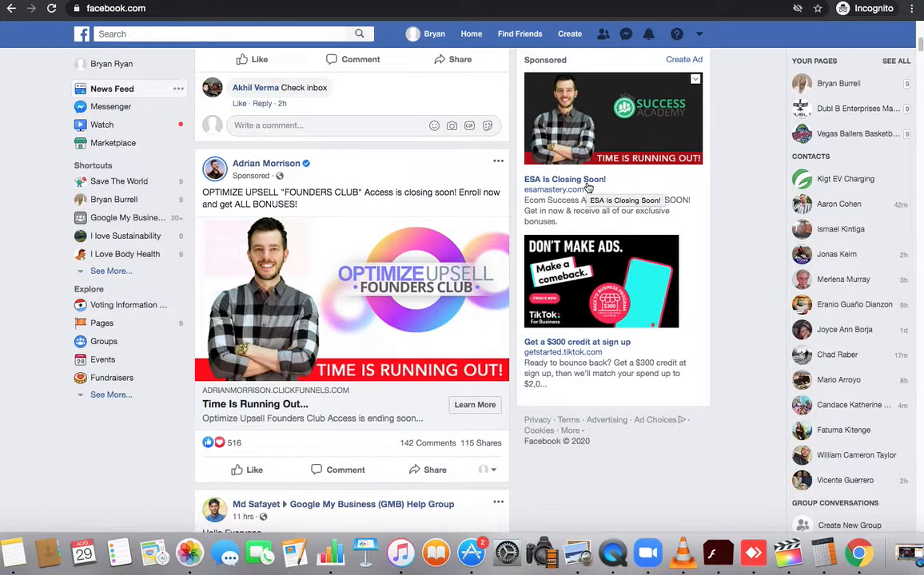
pyautogui.moveTo(645, 174)
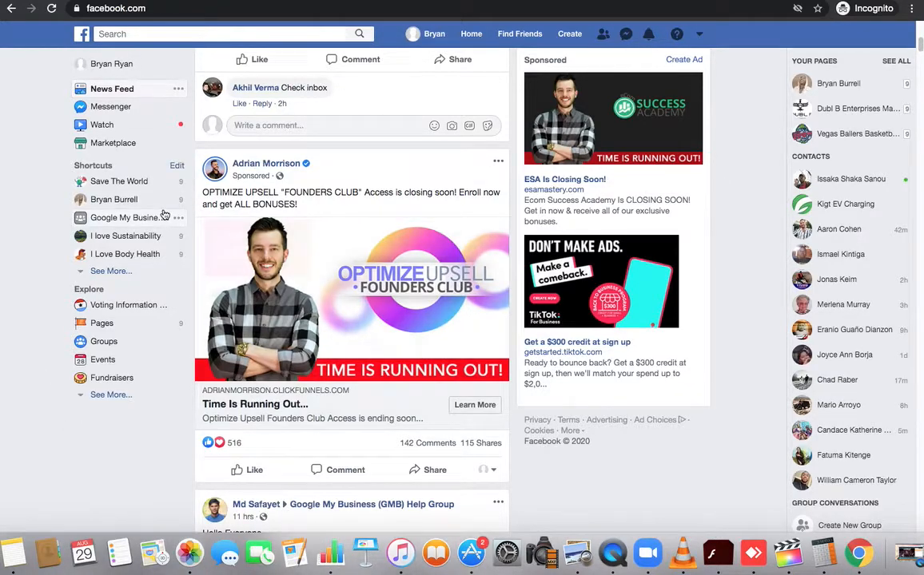
pyautogui.moveTo(124, 217)
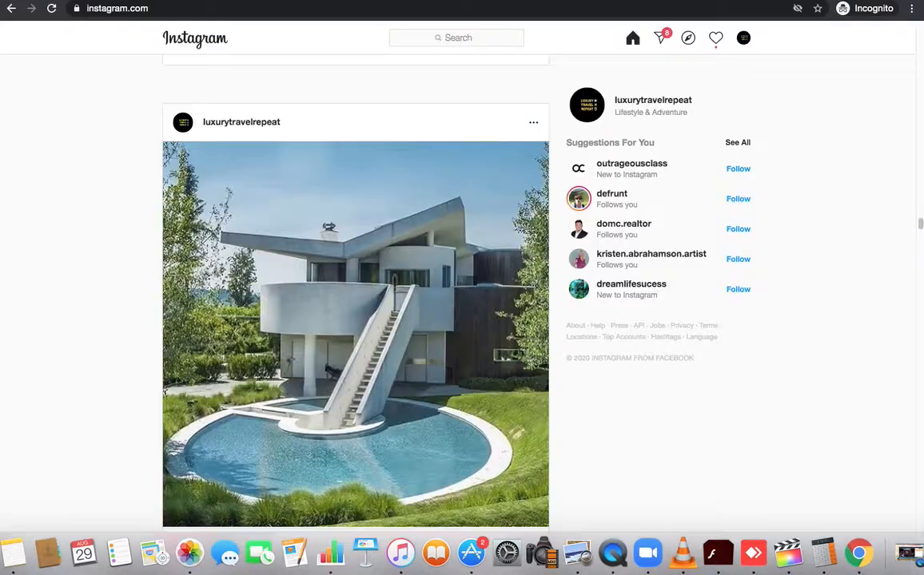
pyautogui.scroll(-3)
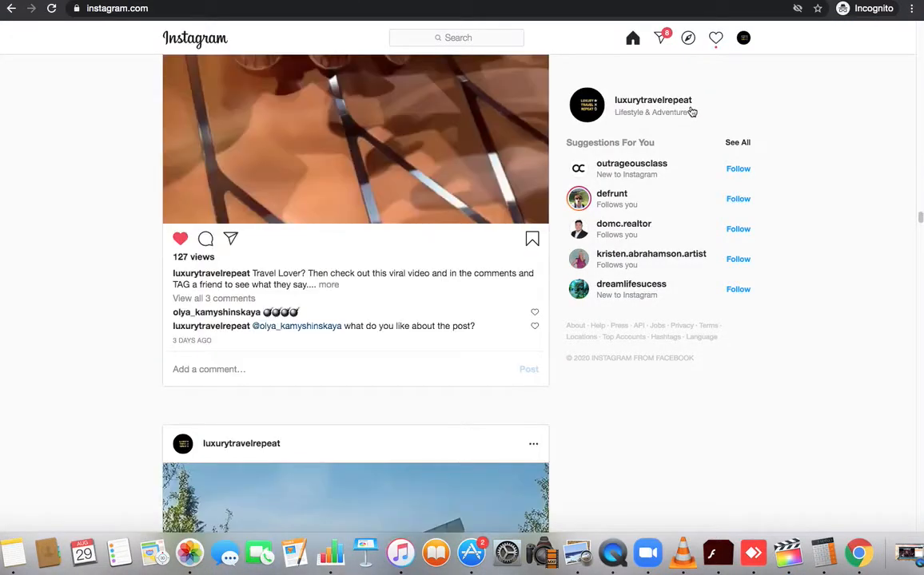